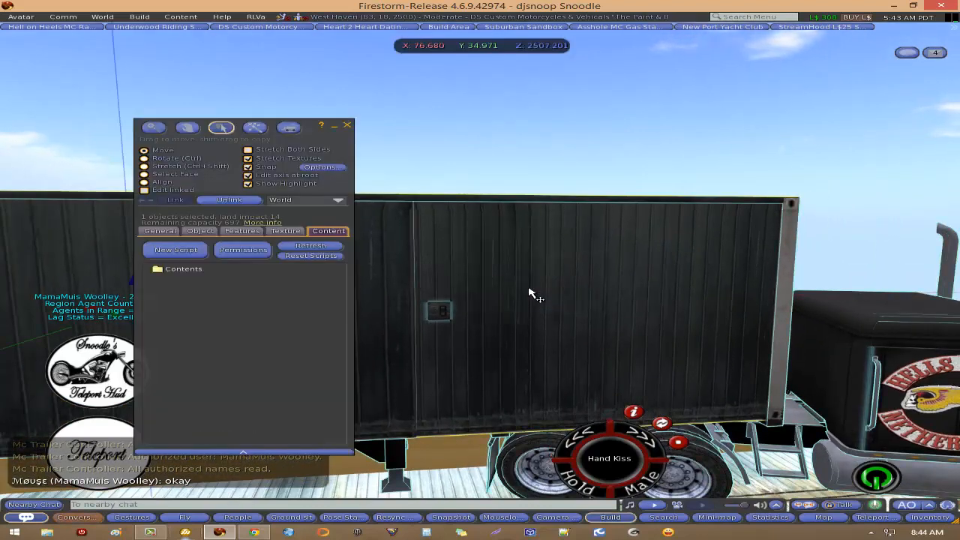
Step: Move the Build floater aside, enable Edit linked, and zoom onto the trailer's switch box
left_click_drag(221, 138, 103, 132)
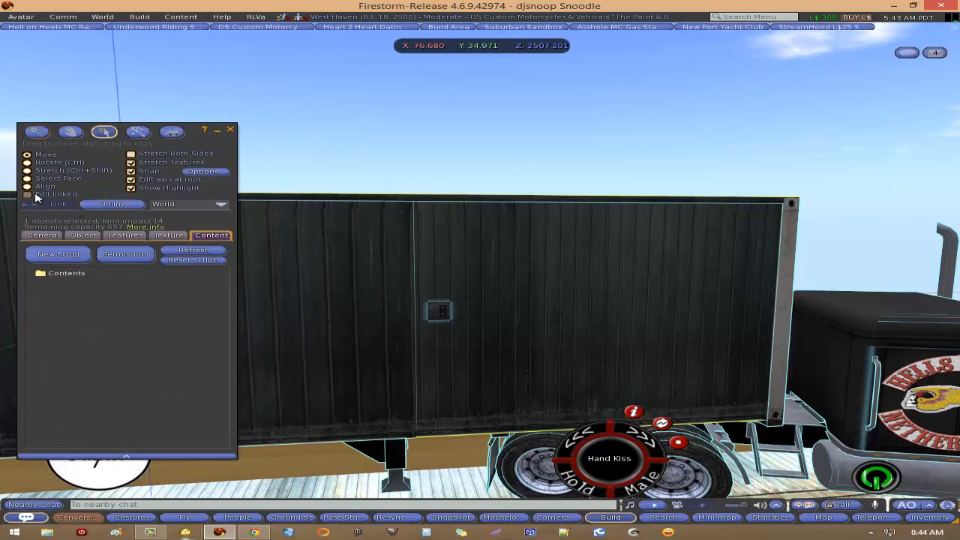
left_click(27, 193)
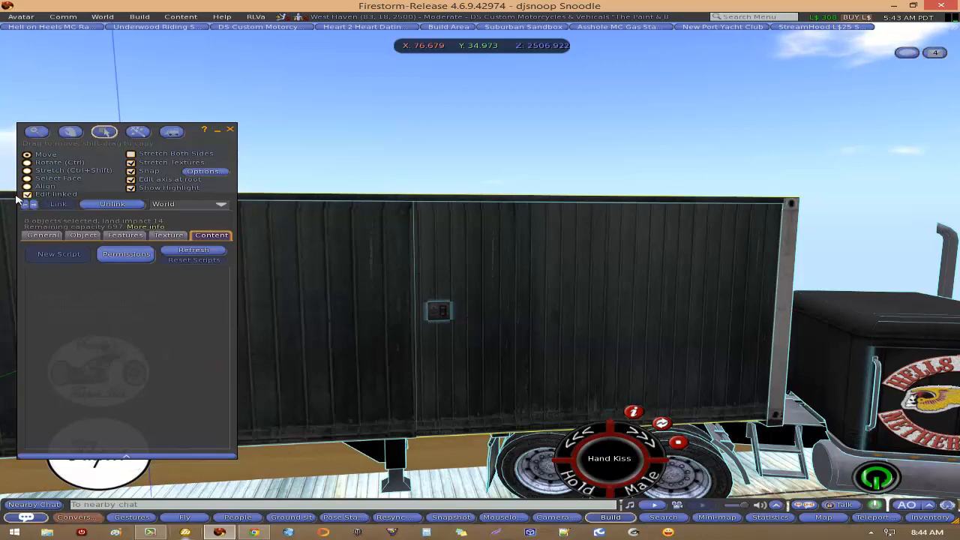
left_click(230, 129)
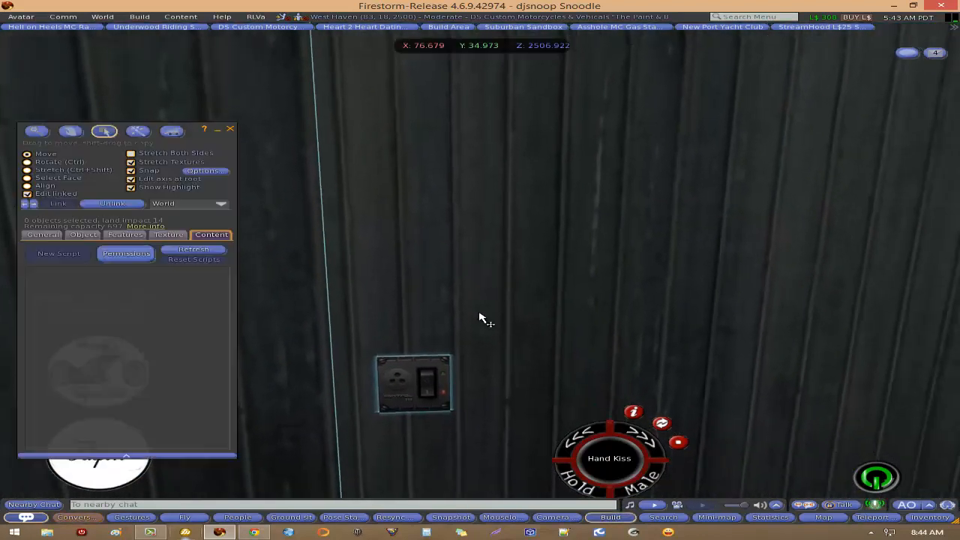
Step: Select the switch box prim and open its Config notecard from the Content tab
left_click(412, 386)
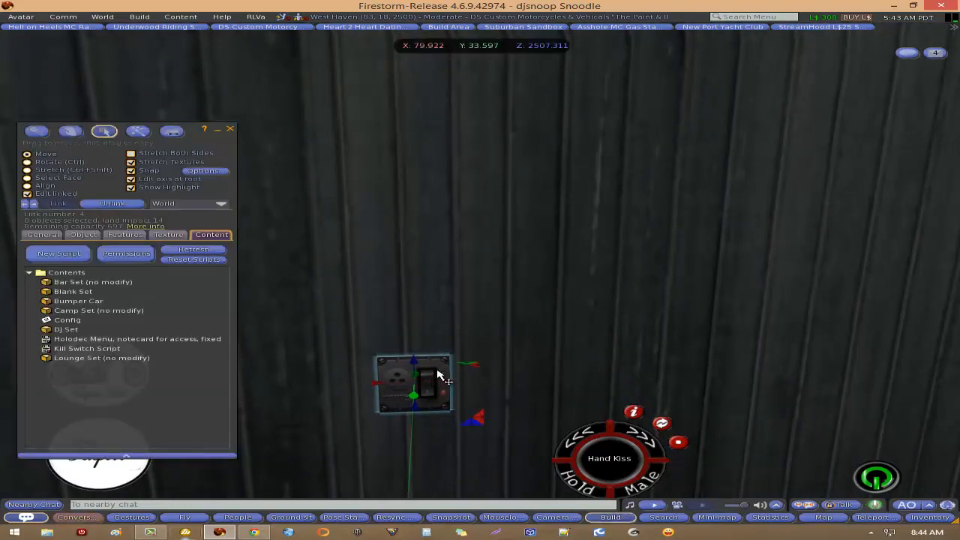
left_click(67, 319)
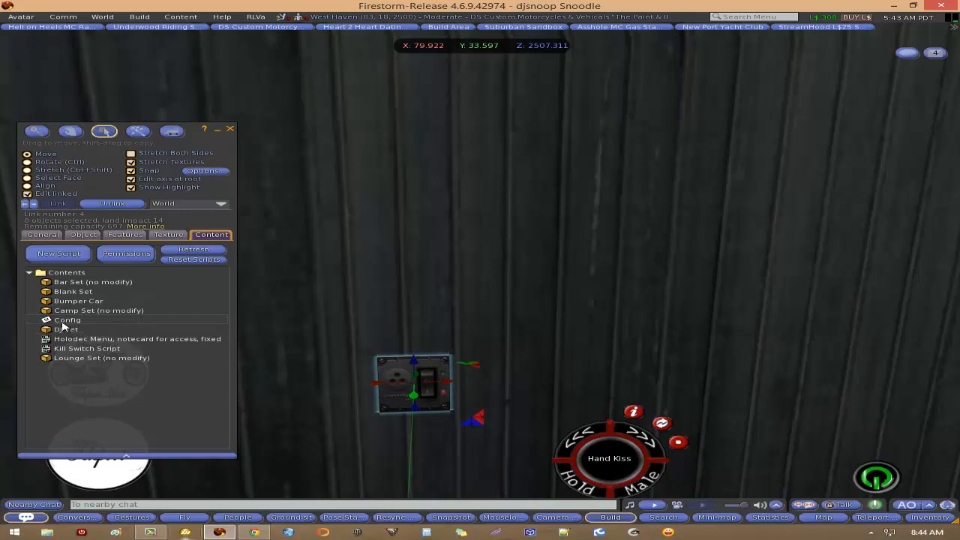
left_click(68, 319)
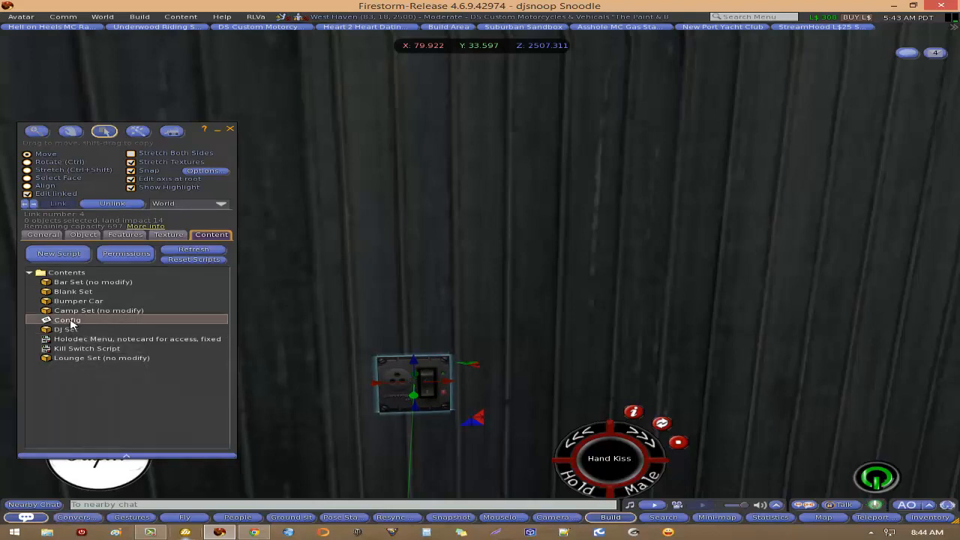
double_click(67, 319)
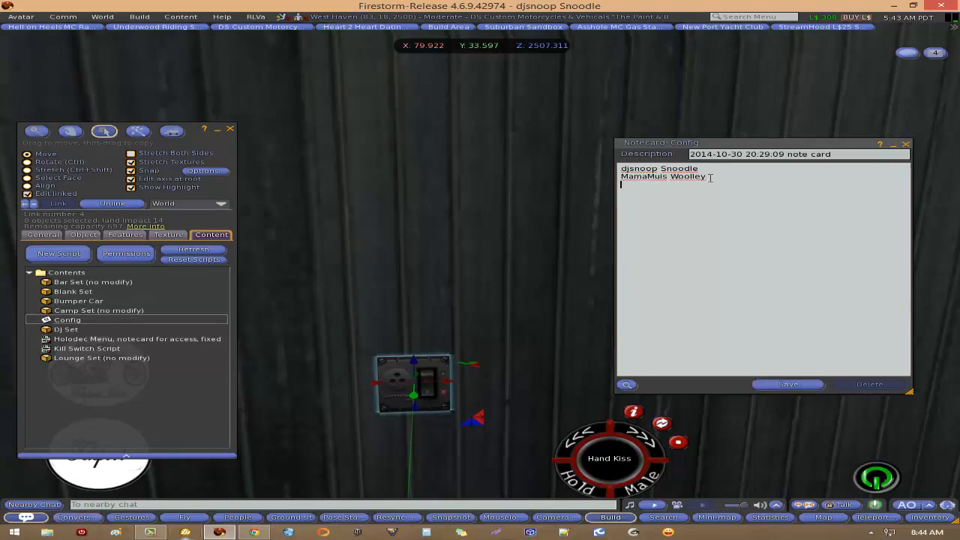
Step: Type and remove the sample names 'whoever' and 'whomever', then save the Config notecard
type("w")
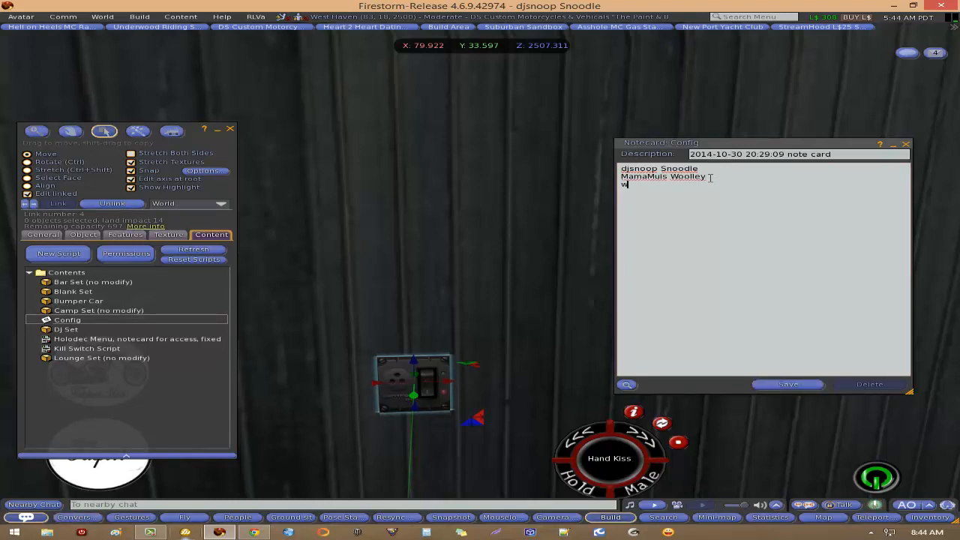
type("hoever")
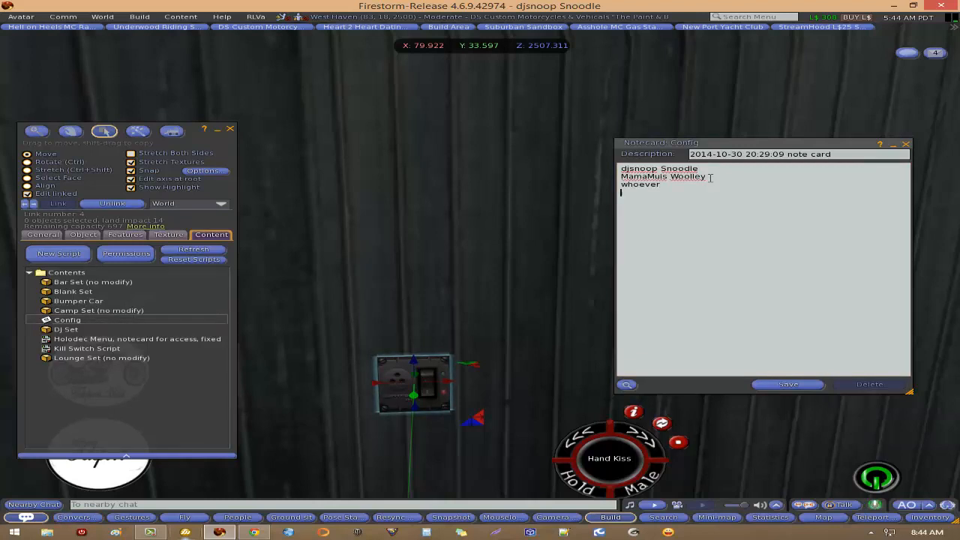
type("who")
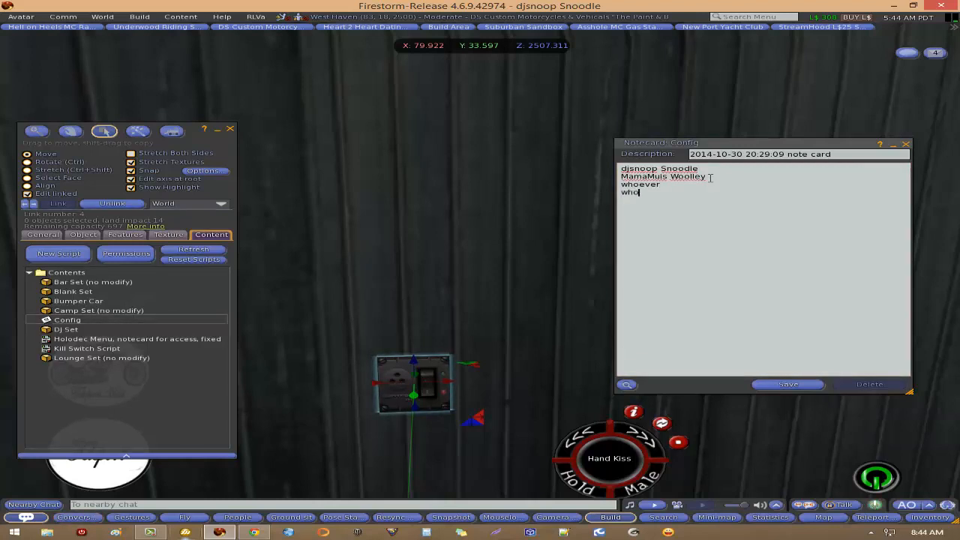
type("mever")
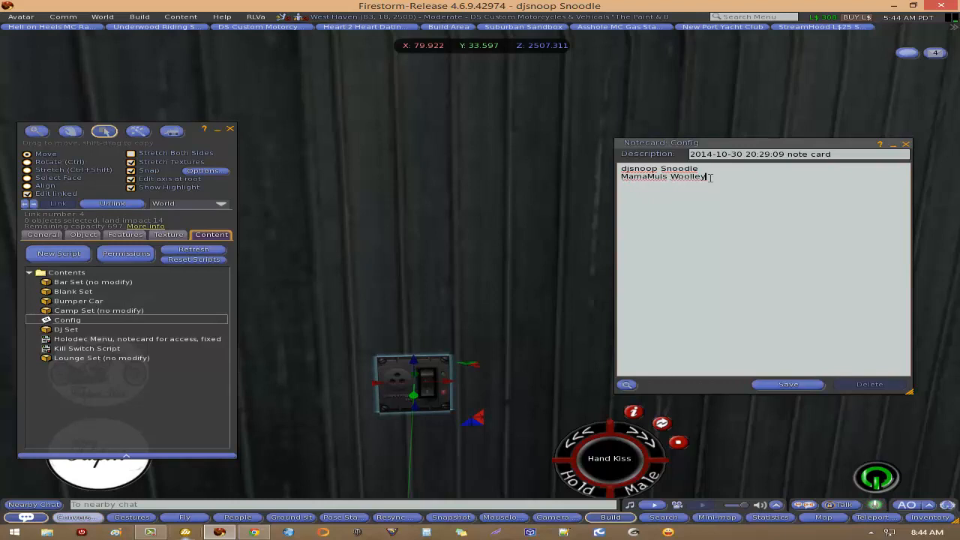
left_click(787, 384)
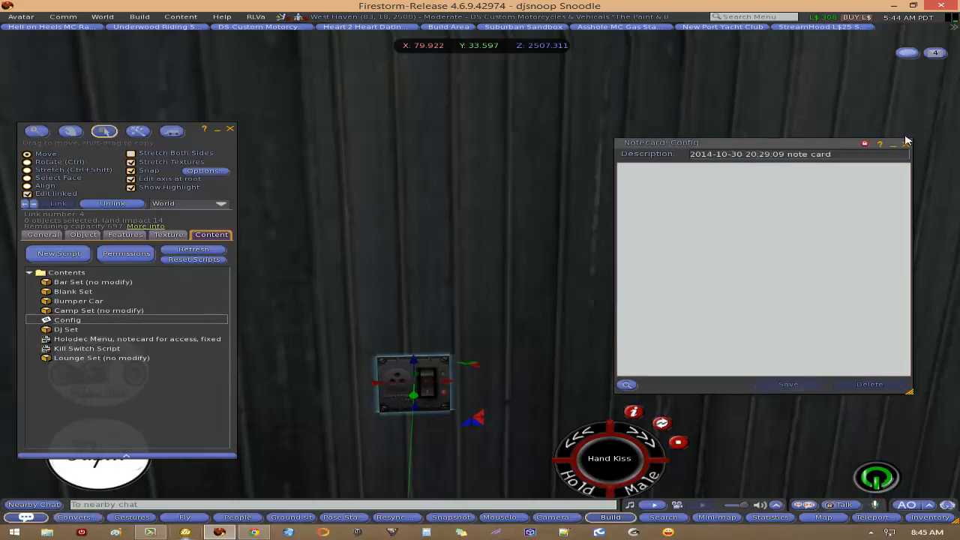
Step: Close the Config notecard, then open the Holodec Menu script and reset it
left_click(907, 143)
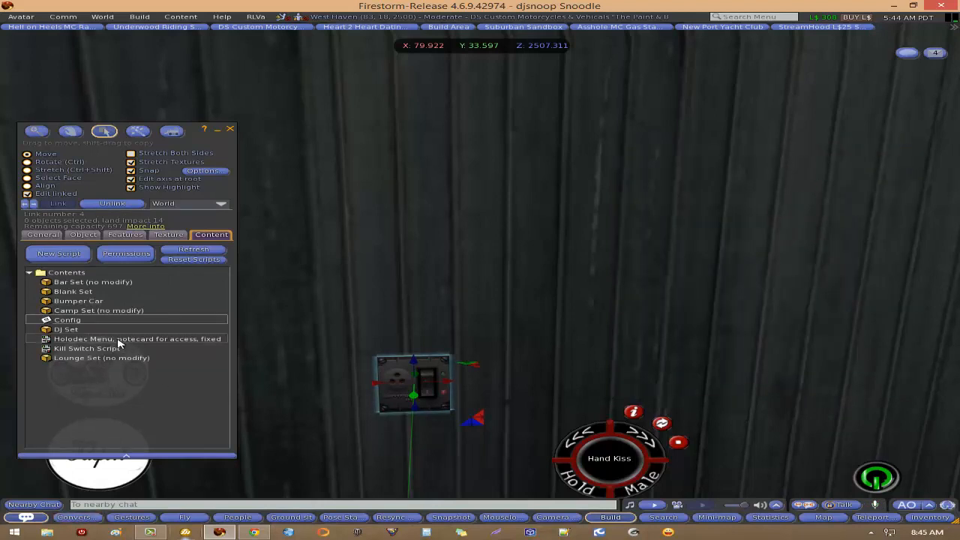
right_click(113, 338)
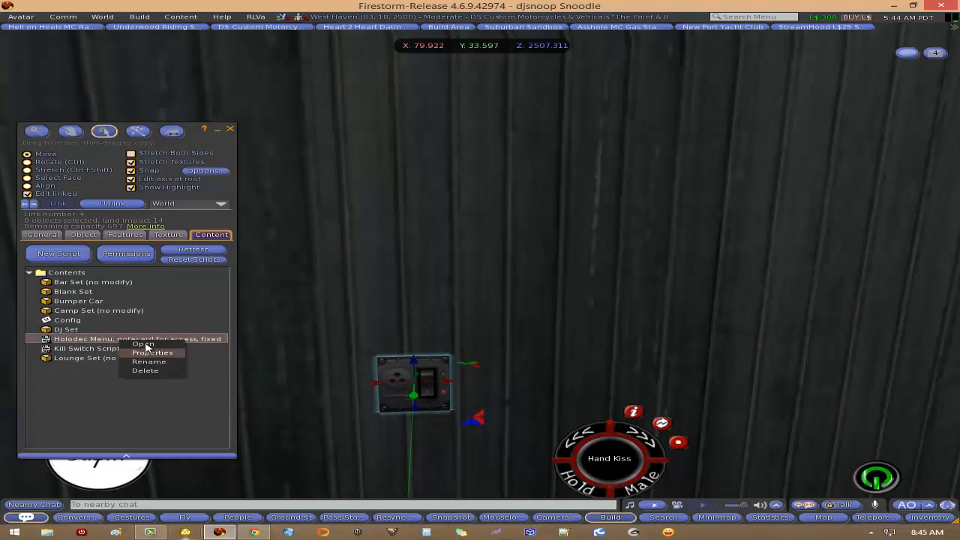
left_click(144, 344)
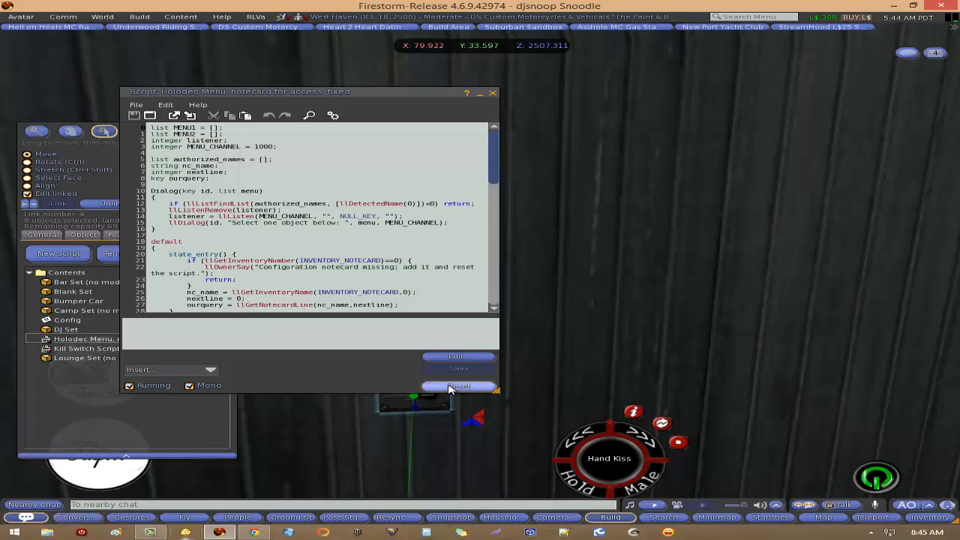
left_click(493, 92)
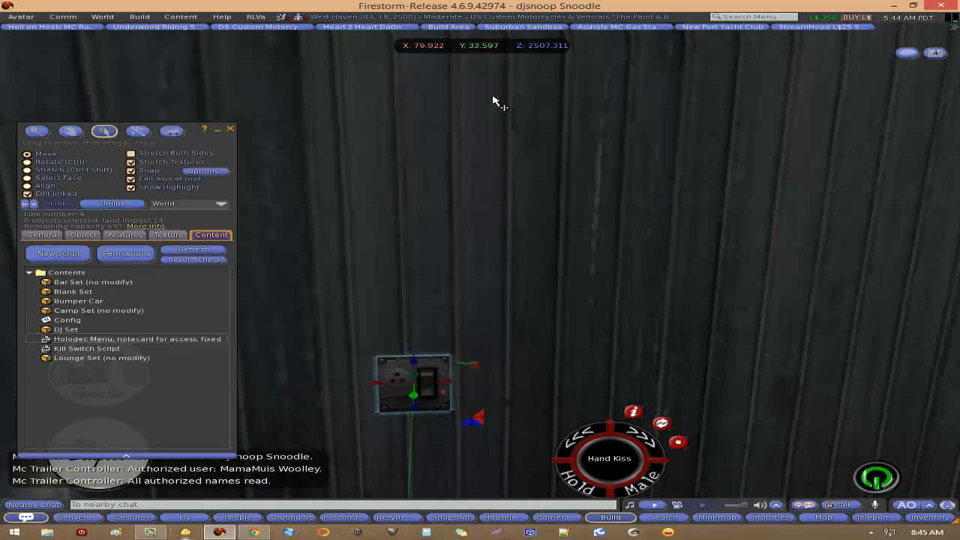
Step: Close the Build floater, leaving the authorized-user announcements in chat
left_click(231, 129)
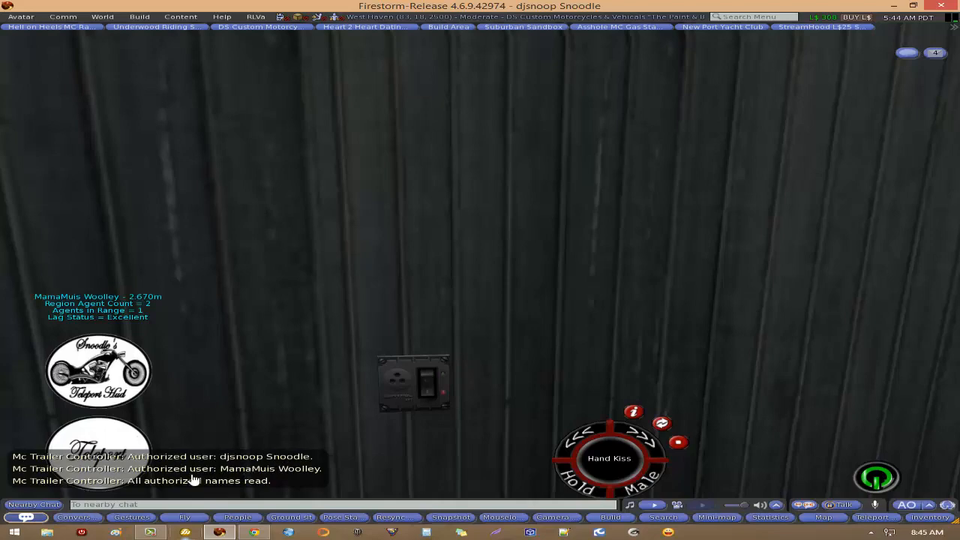
mouse_move(434, 298)
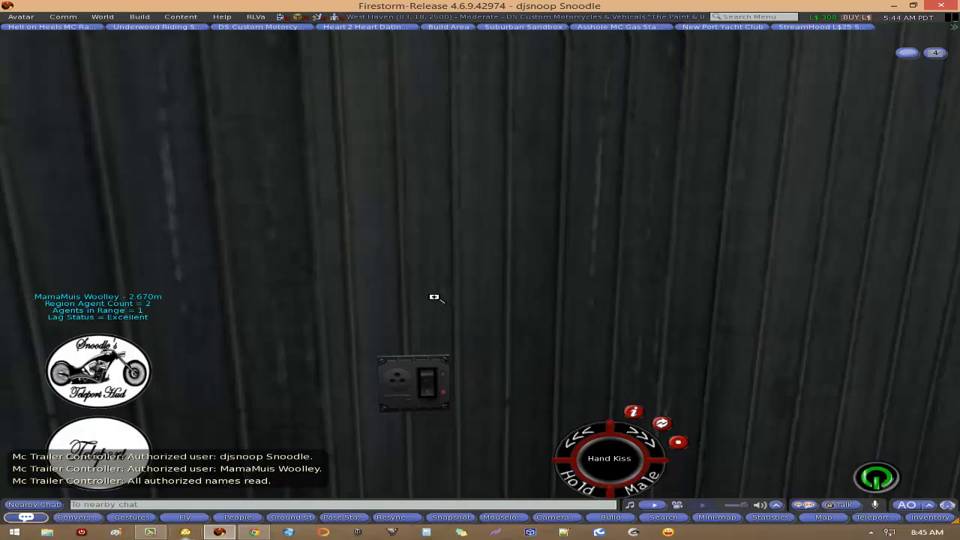